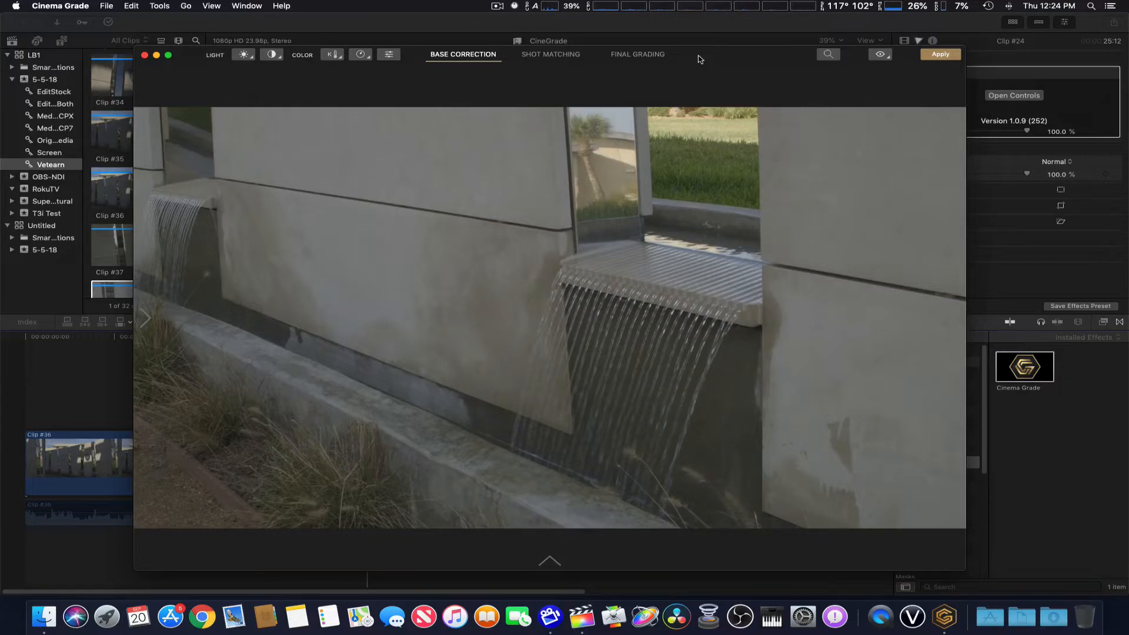
pyautogui.moveTo(447, 86)
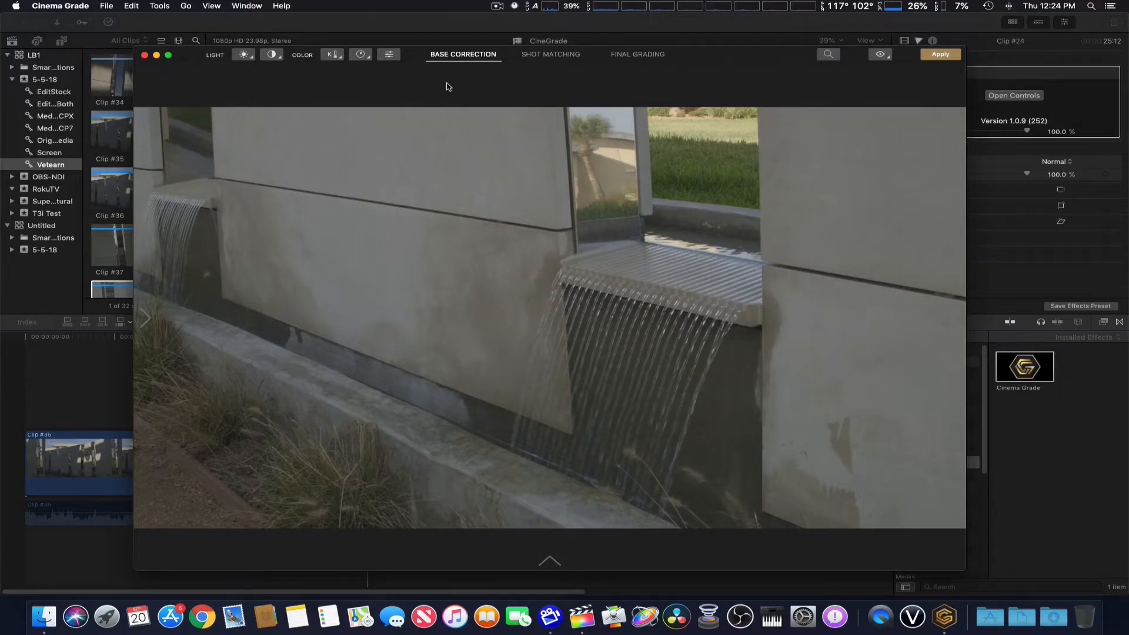
pyautogui.moveTo(171, 63)
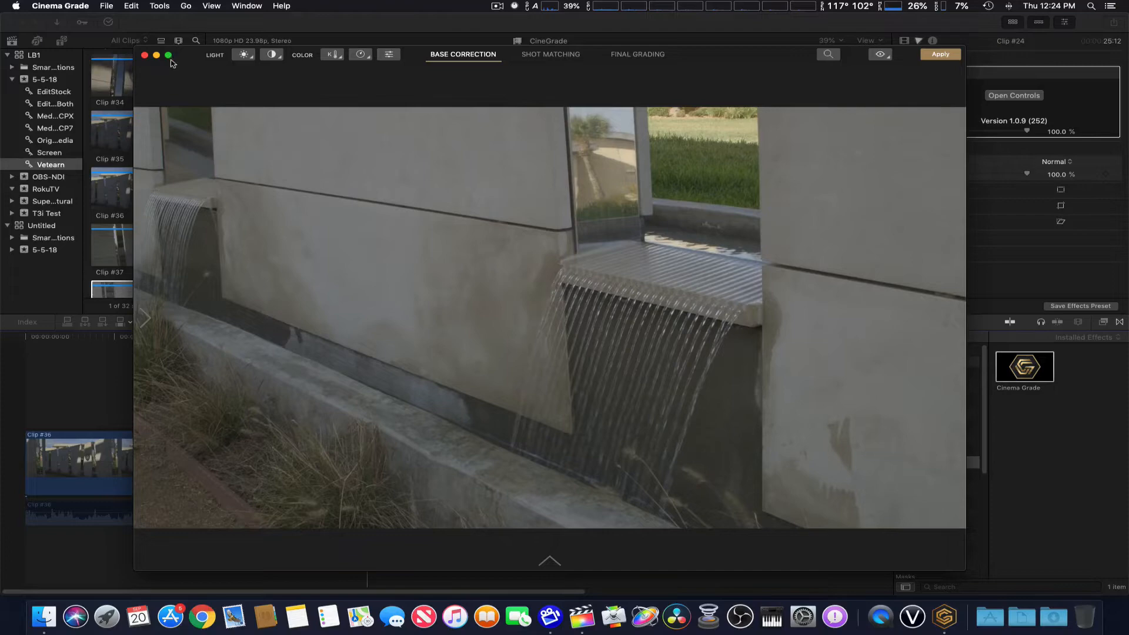
# Make the Cinema Grade window full-screen so the waterfall clip fills the display.
pyautogui.click(169, 56)
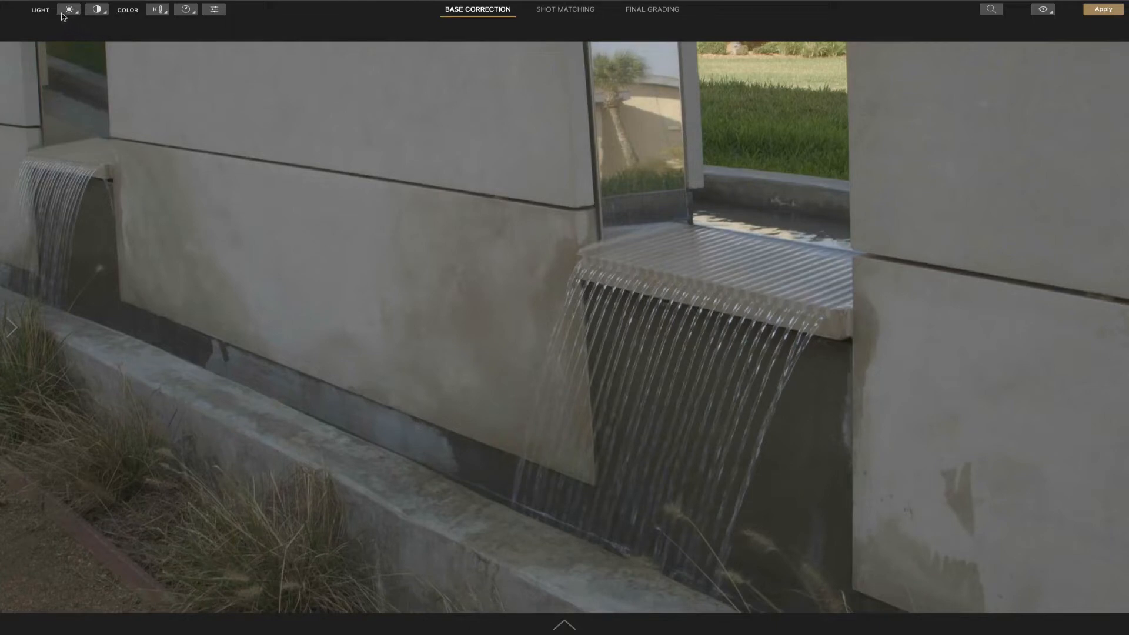
pyautogui.moveTo(307, 11)
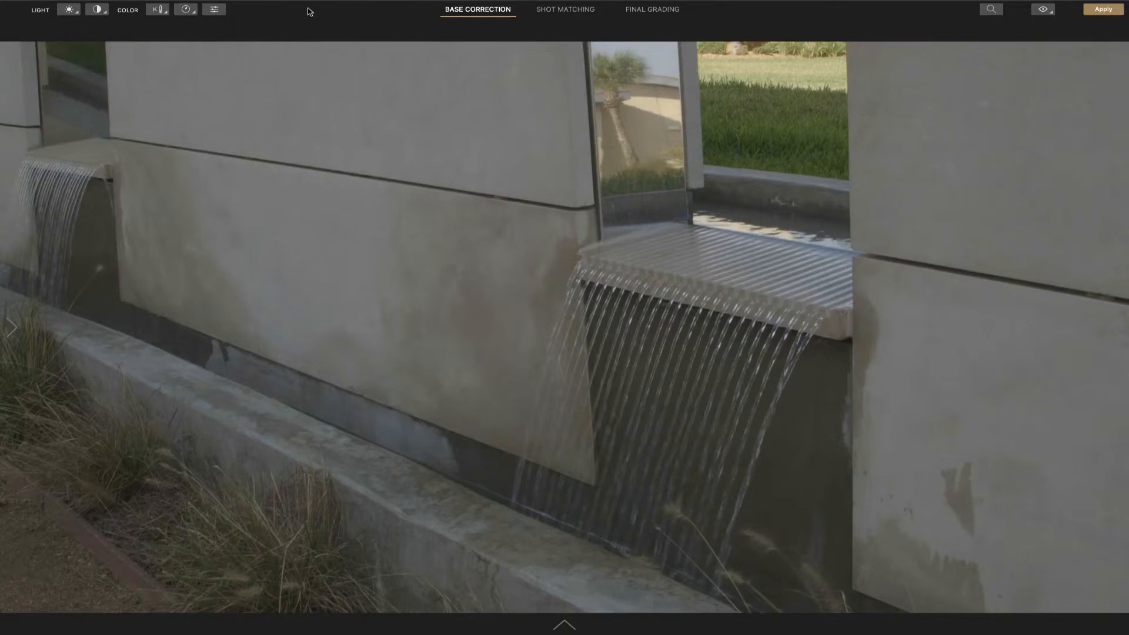
pyautogui.moveTo(718, 259)
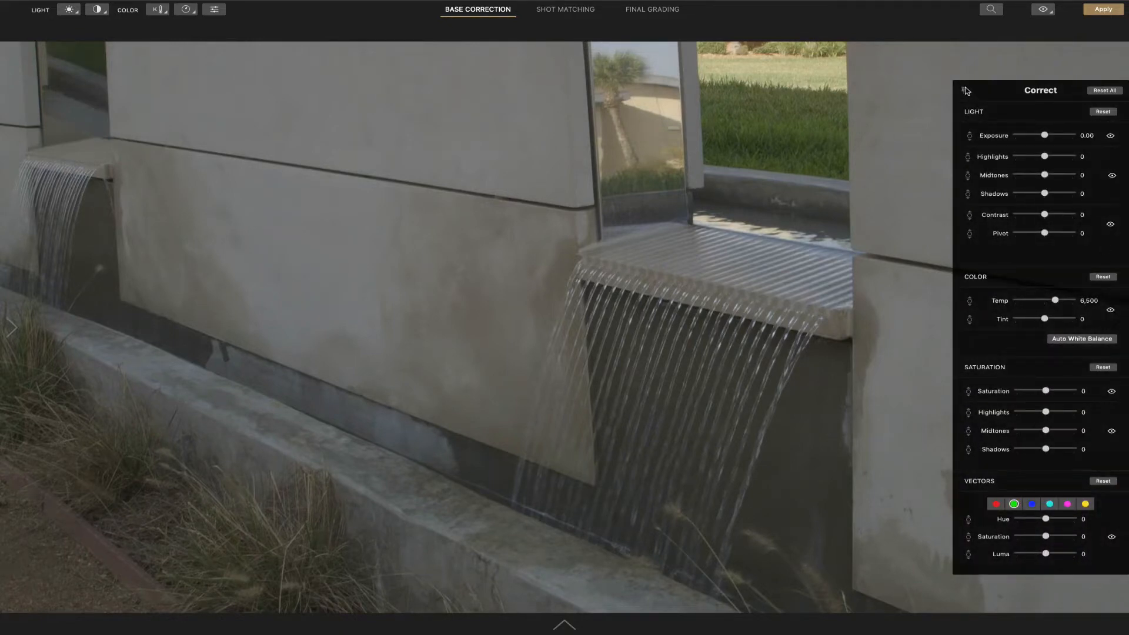
pyautogui.moveTo(1000, 99)
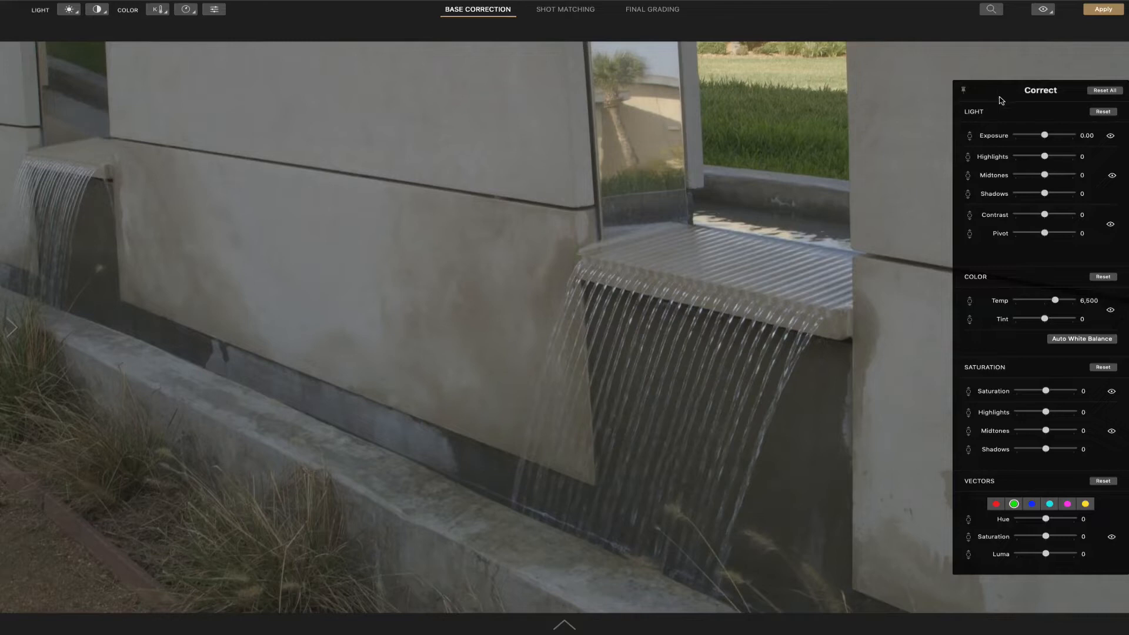
pyautogui.moveTo(1025, 143)
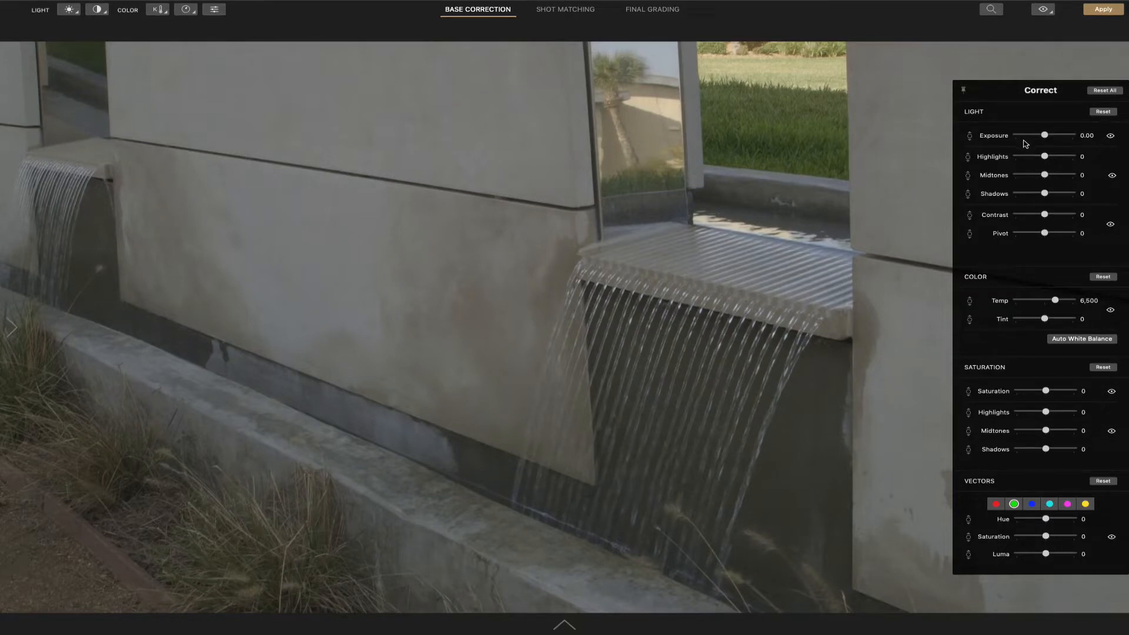
pyautogui.moveTo(287, 119)
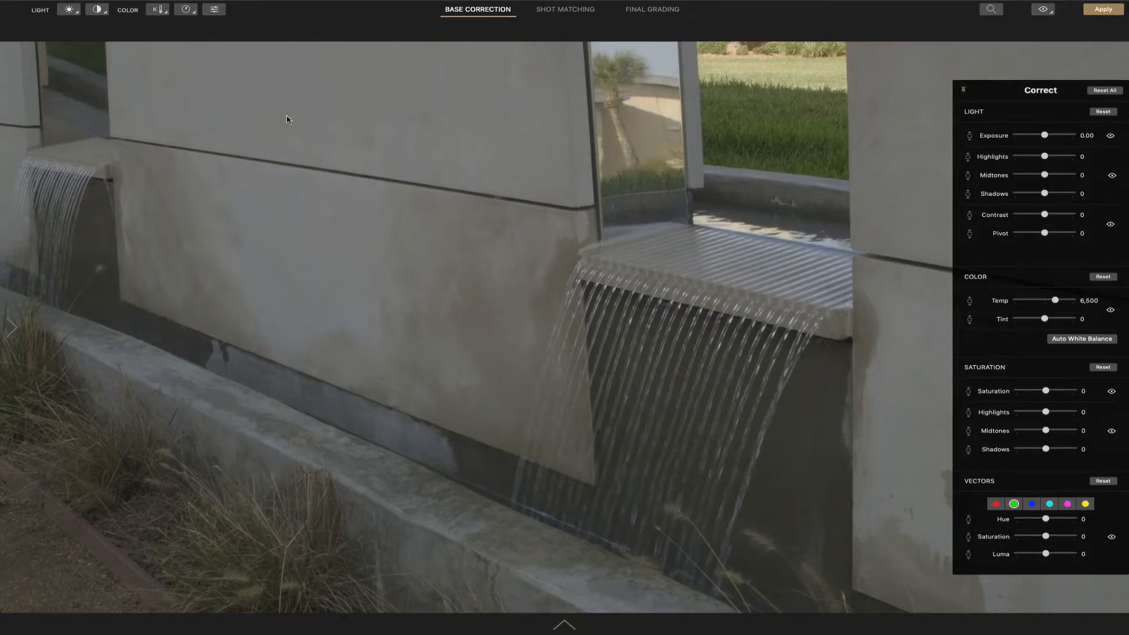
pyautogui.moveTo(284, 25)
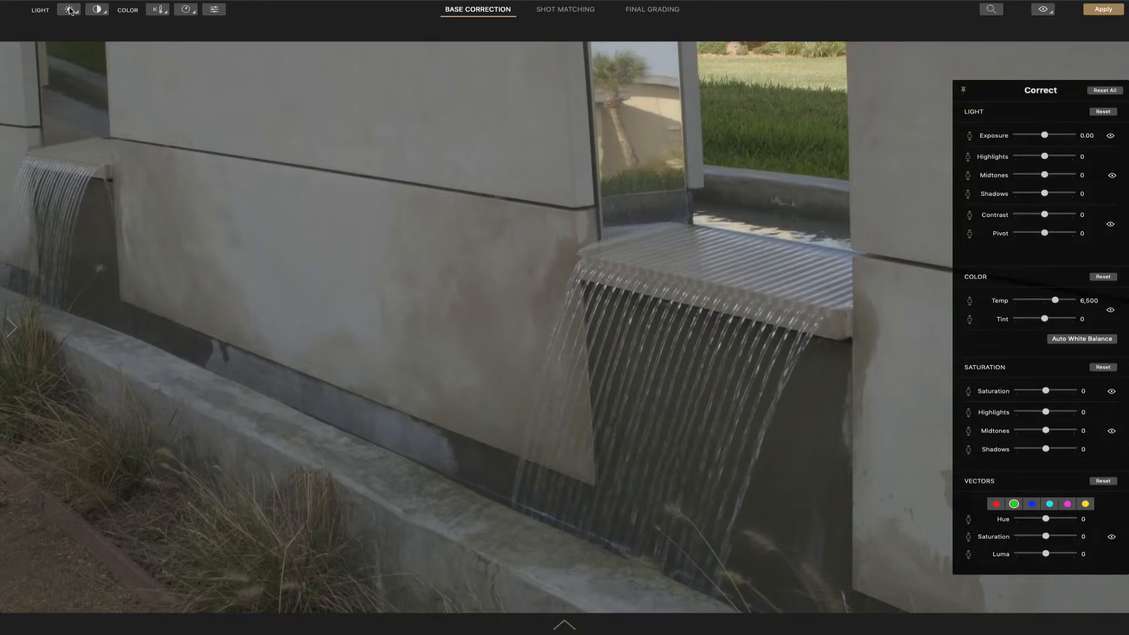
pyautogui.moveTo(68, 9)
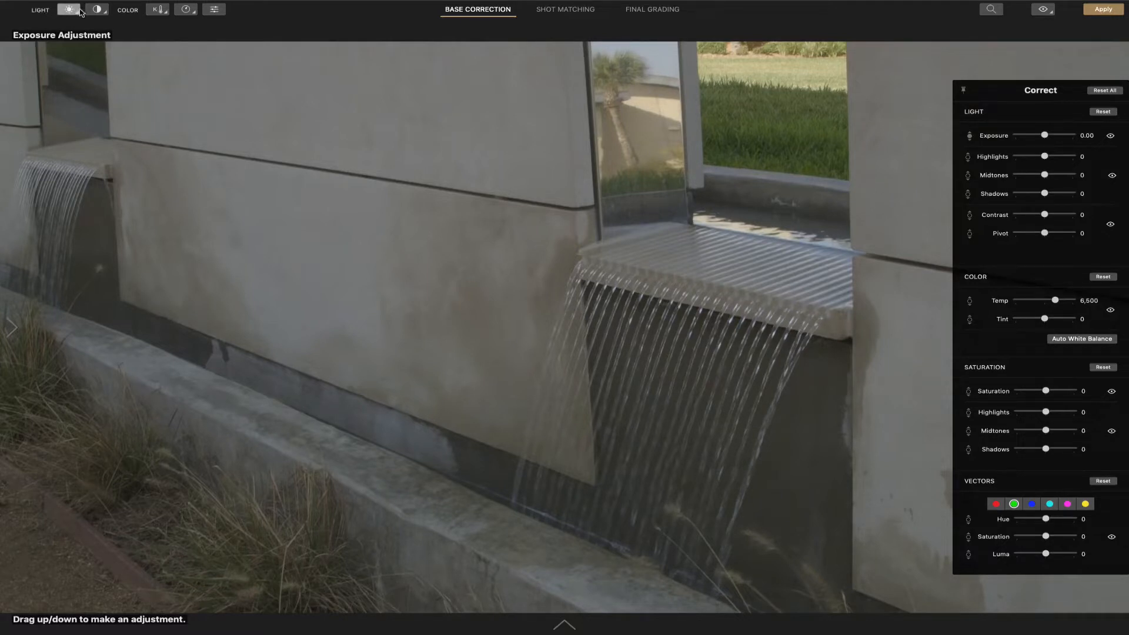
pyautogui.moveTo(261, 17)
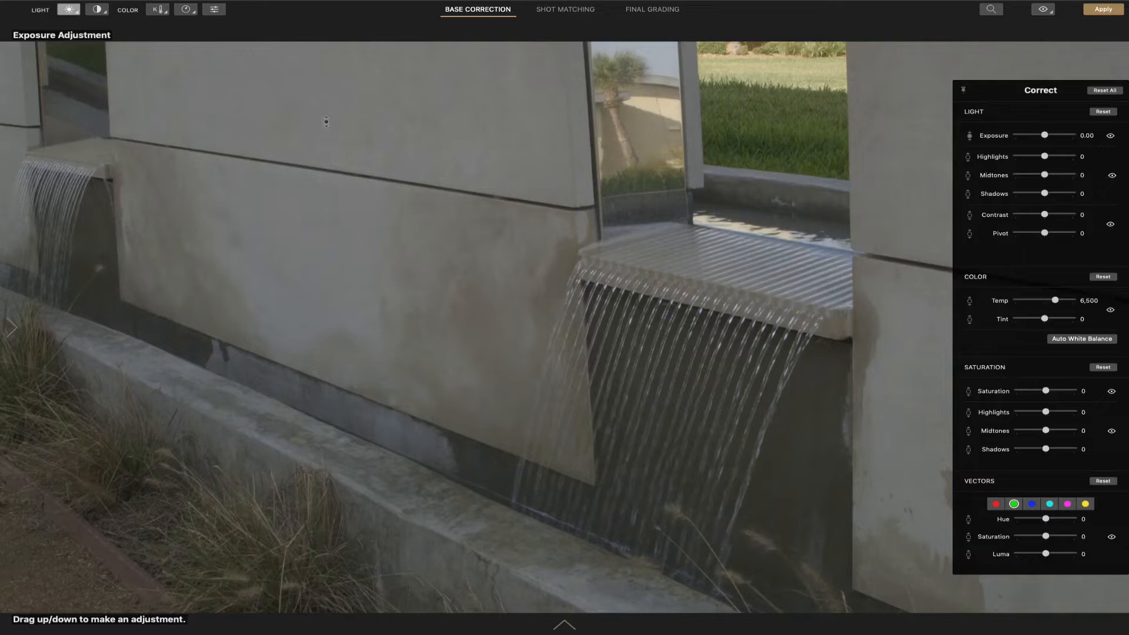
# Nudge exposure down on the image as a test, then reset Light corrections to zero.
pyautogui.moveTo(327, 121); pyautogui.dragTo(327, 129)
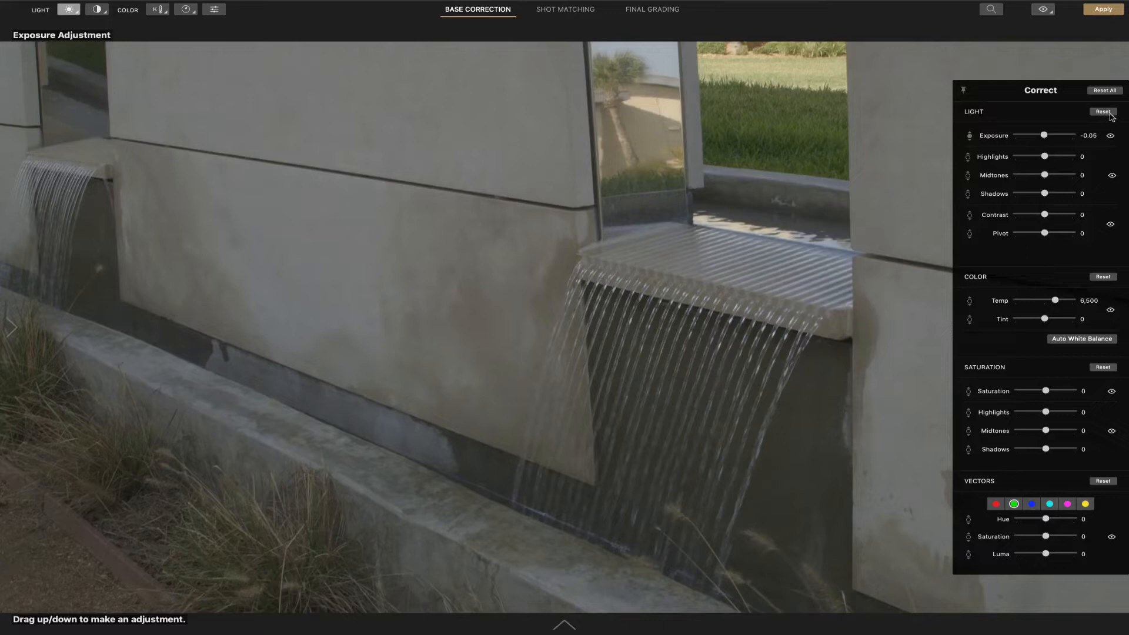
pyautogui.click(1103, 111)
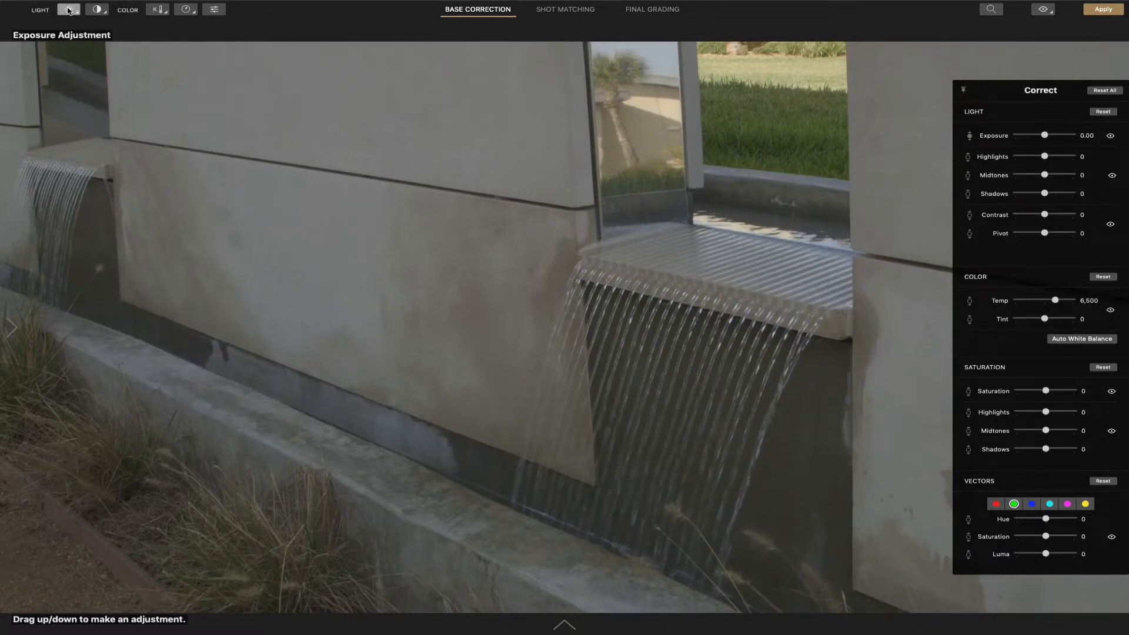
# Switch the Light tool to Highlights/Midtones/Shadows adjustment mode.
pyautogui.click(69, 9)
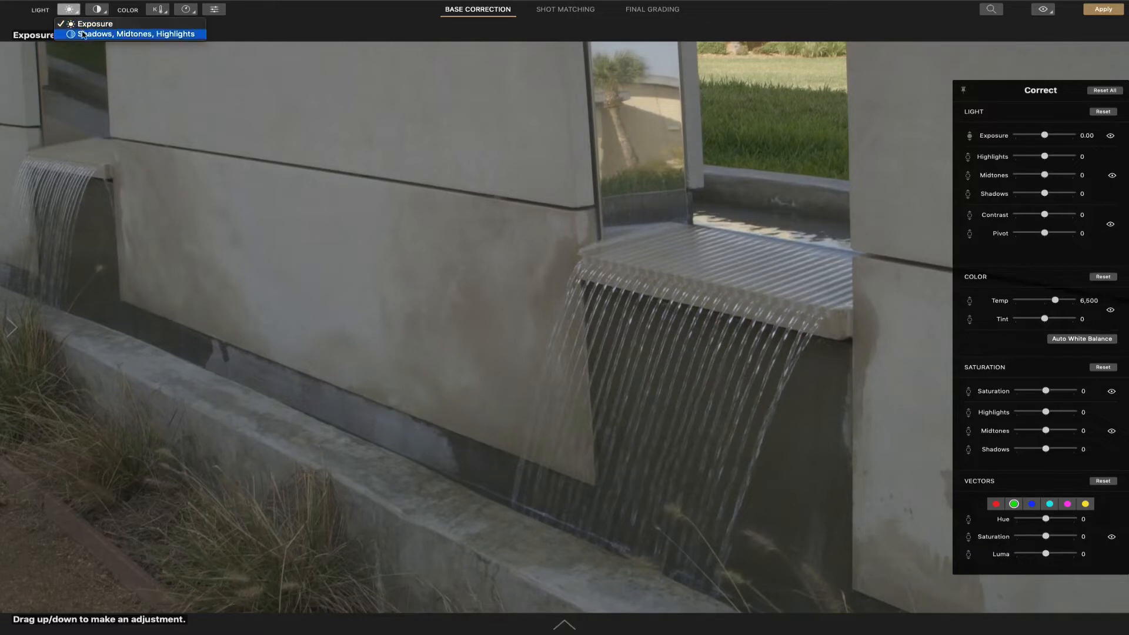
pyautogui.click(135, 33)
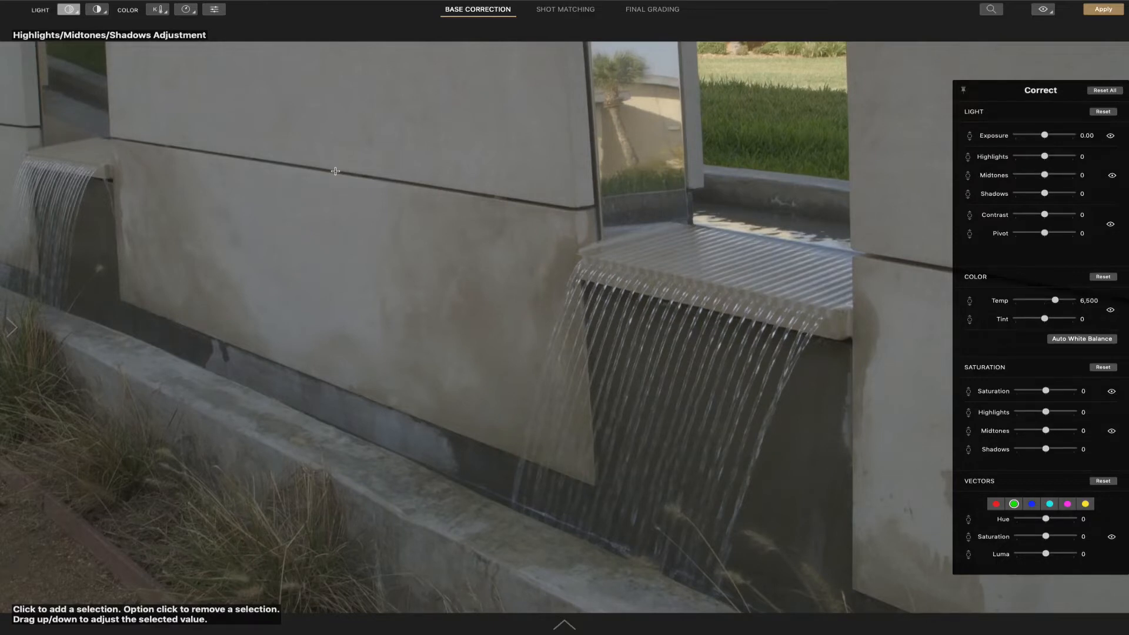
pyautogui.moveTo(470, 335)
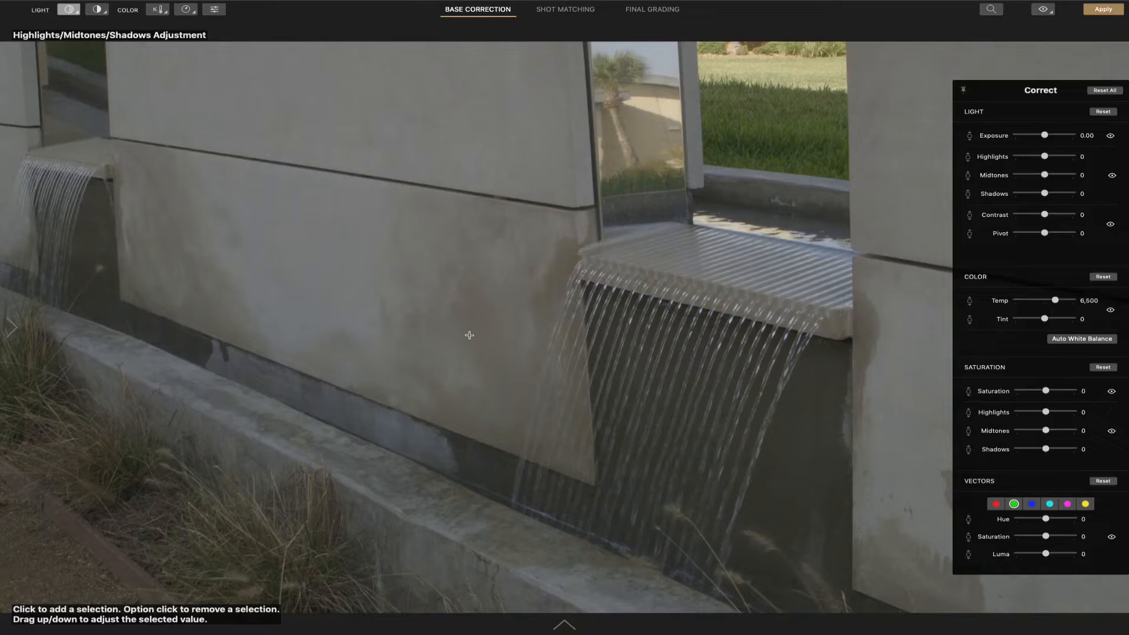
pyautogui.moveTo(482, 357)
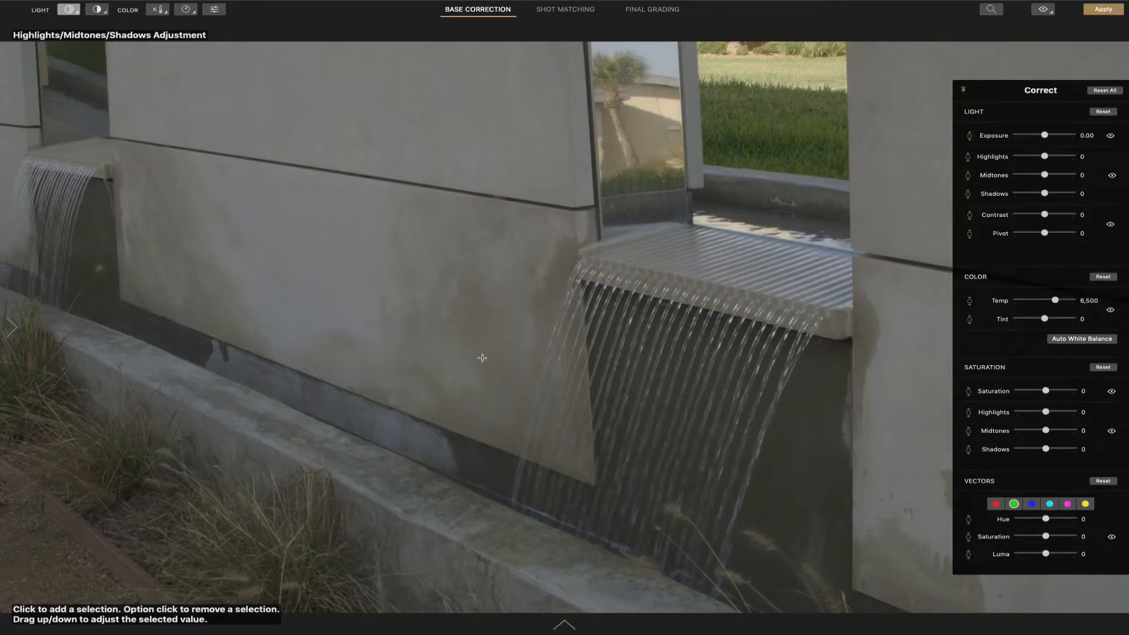
pyautogui.moveTo(346, 228)
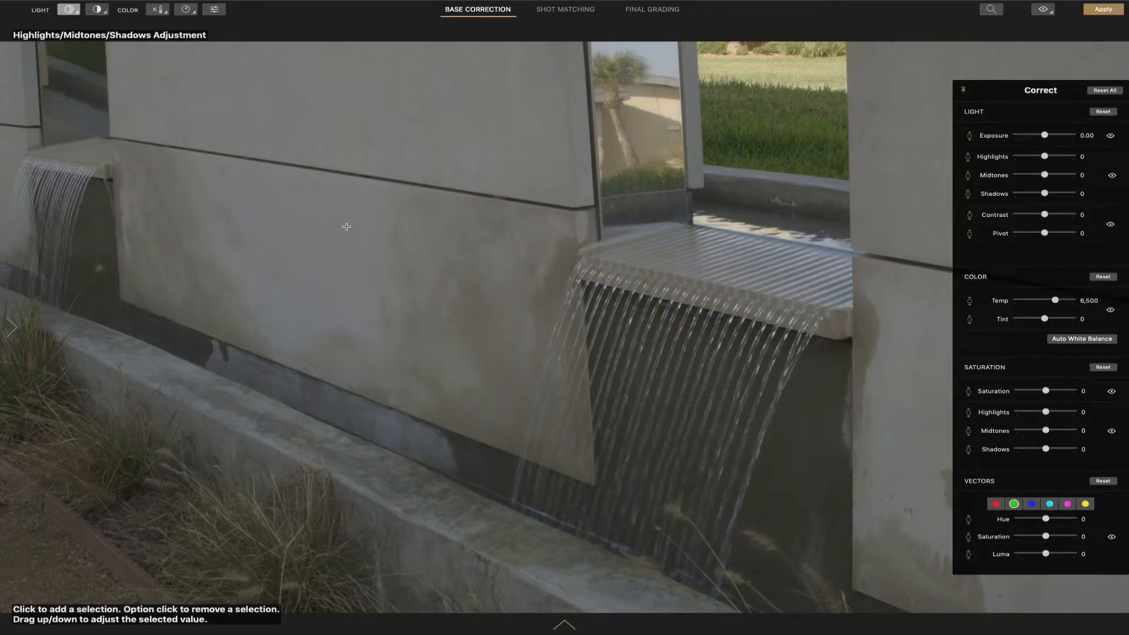
pyautogui.moveTo(488, 358)
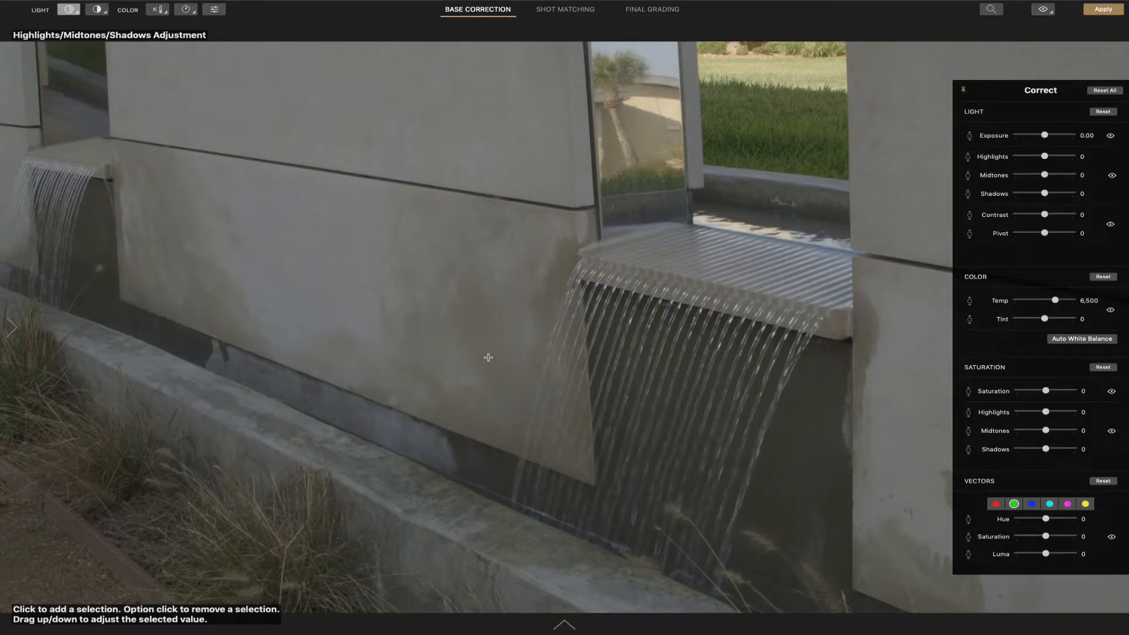
pyautogui.moveTo(488, 358)
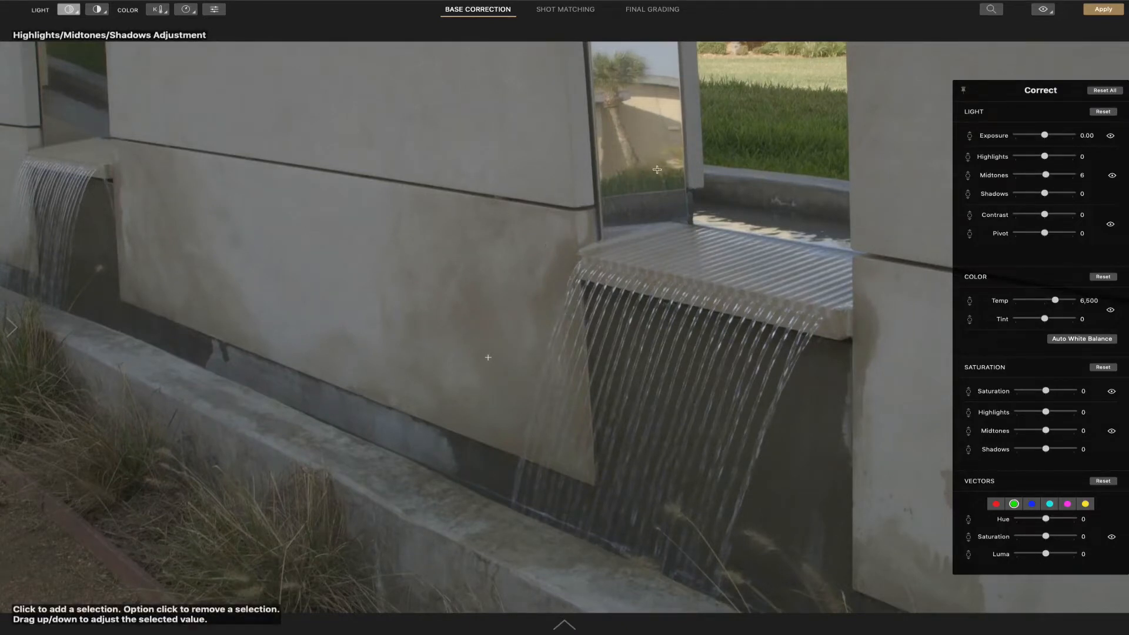
pyautogui.moveTo(669, 107)
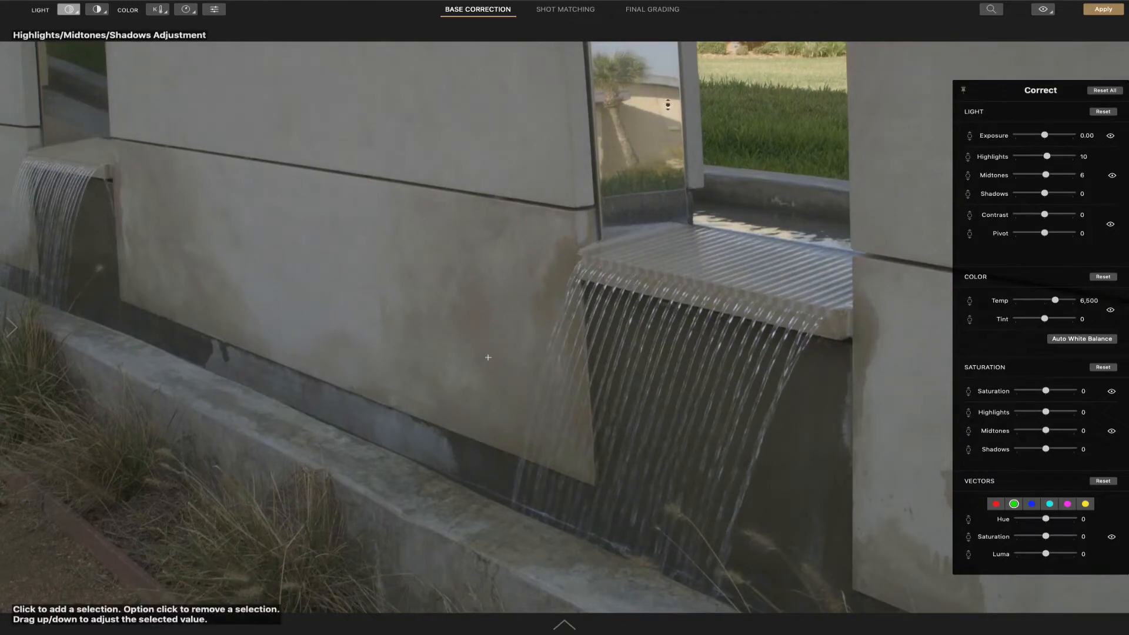
pyautogui.moveTo(107, 310)
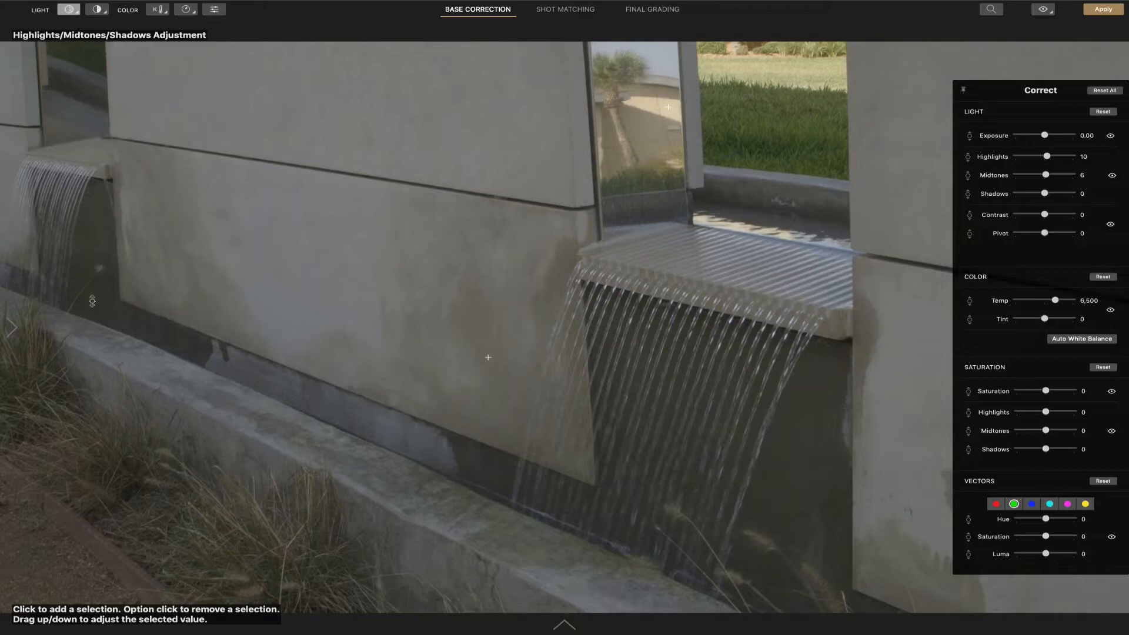
pyautogui.moveTo(124, 314)
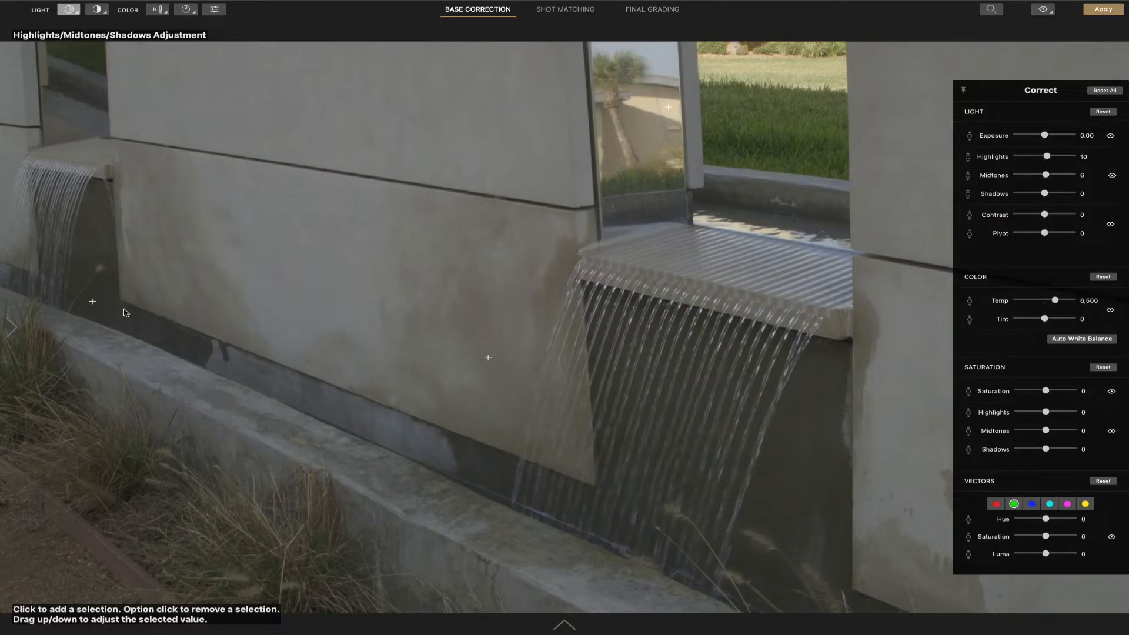
pyautogui.moveTo(99, 309)
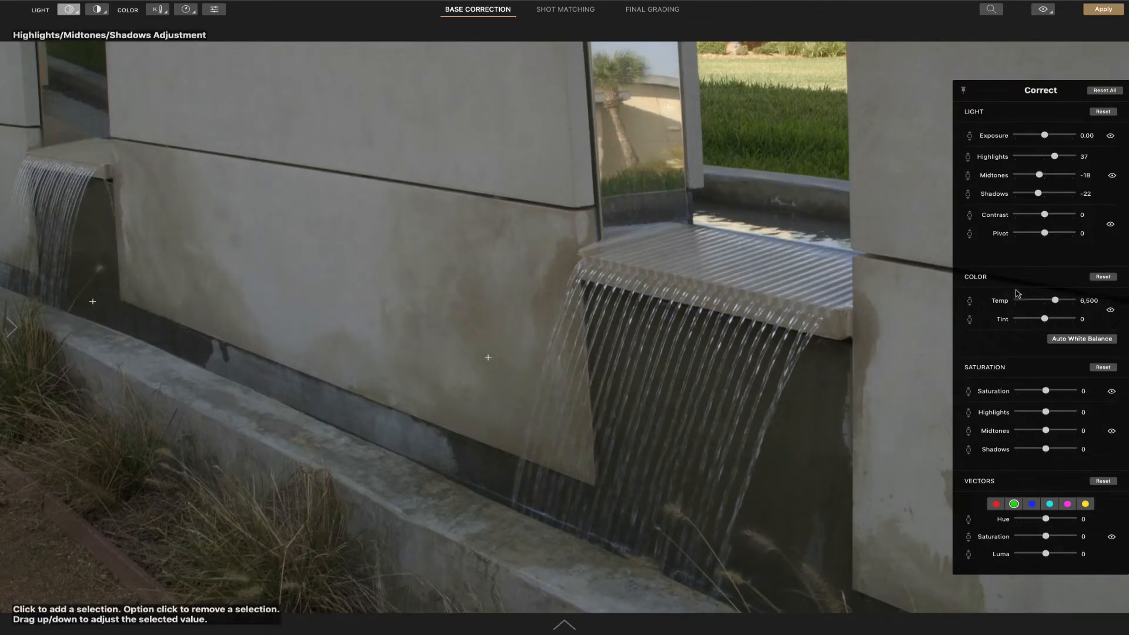
pyautogui.moveTo(122, 43)
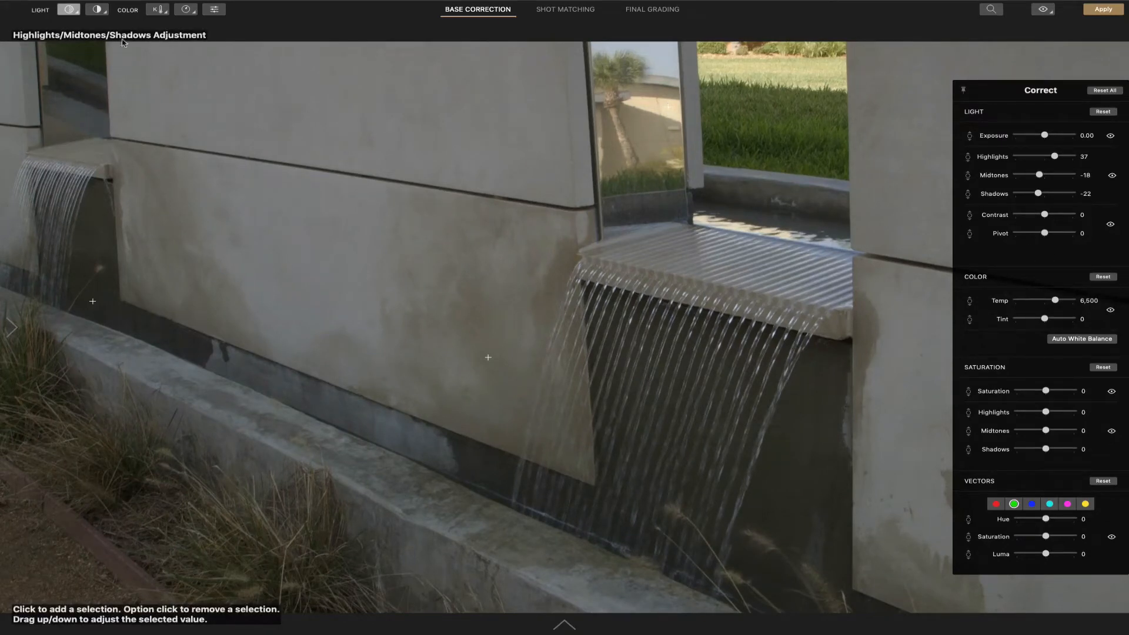
# Adjust contrast to 17, then switch the Light tool to Pivot.
pyautogui.click(98, 10)
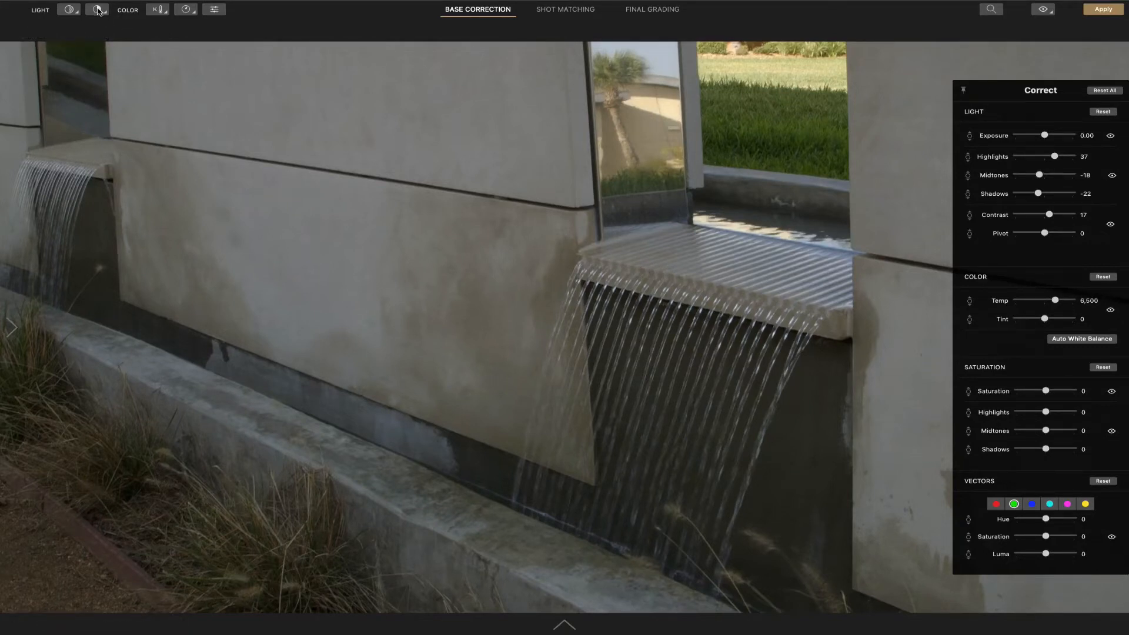
pyautogui.click(97, 10)
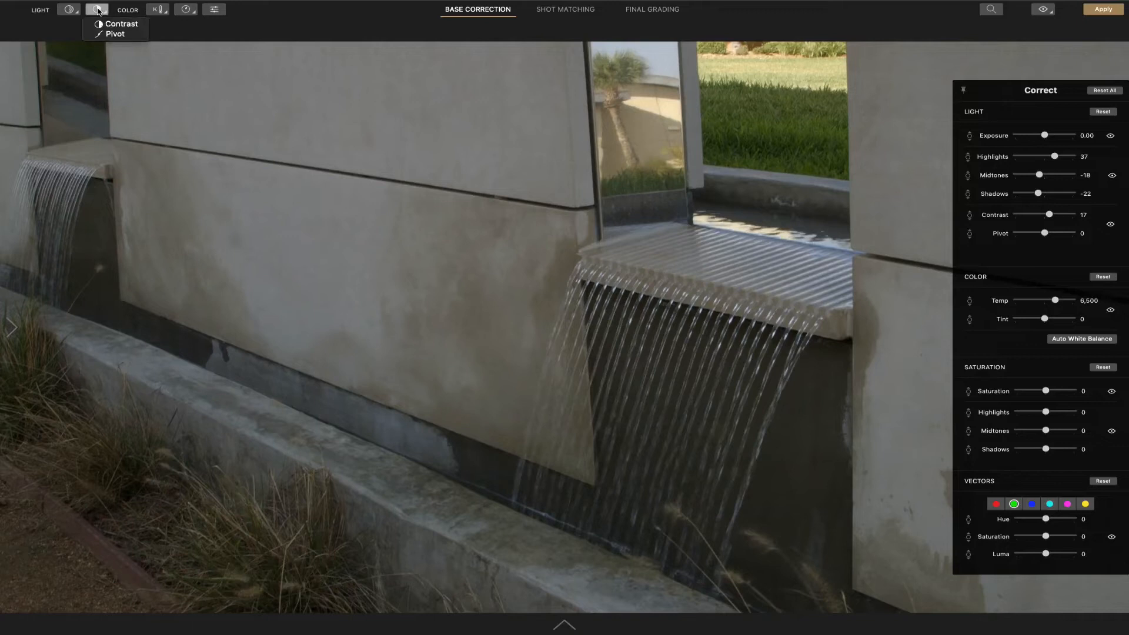
pyautogui.moveTo(114, 34)
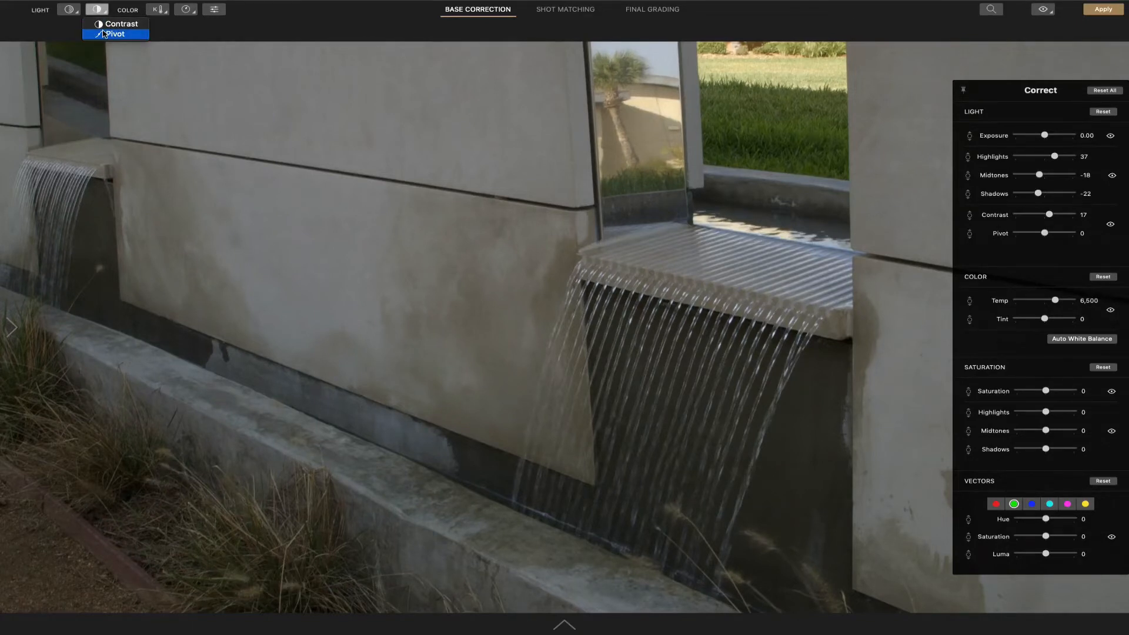
pyautogui.click(114, 34)
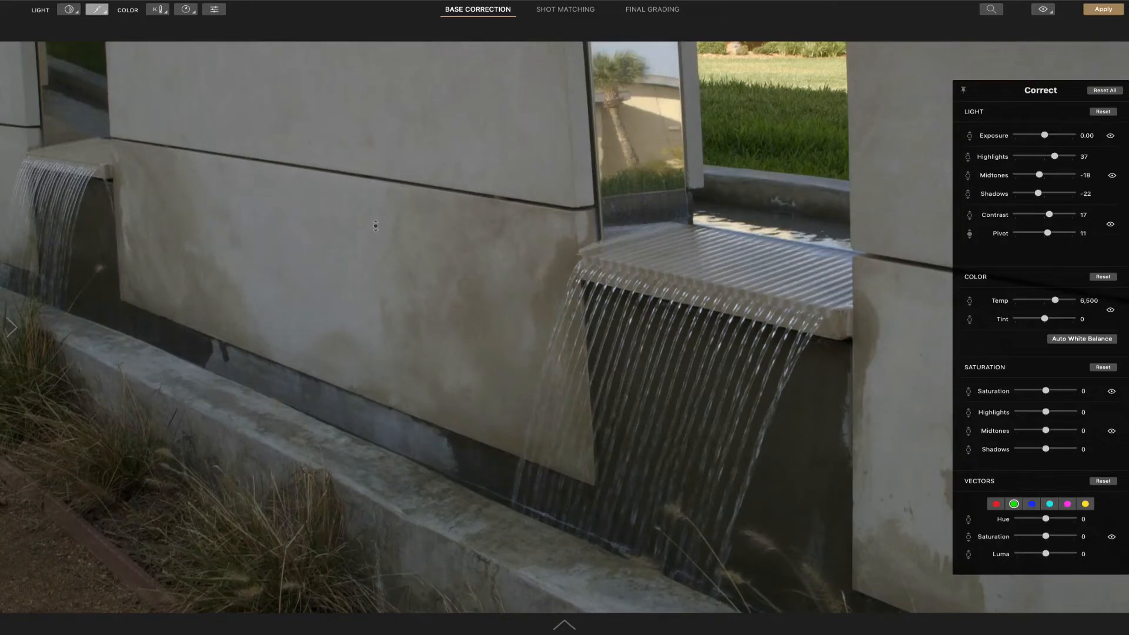
pyautogui.moveTo(162, 9)
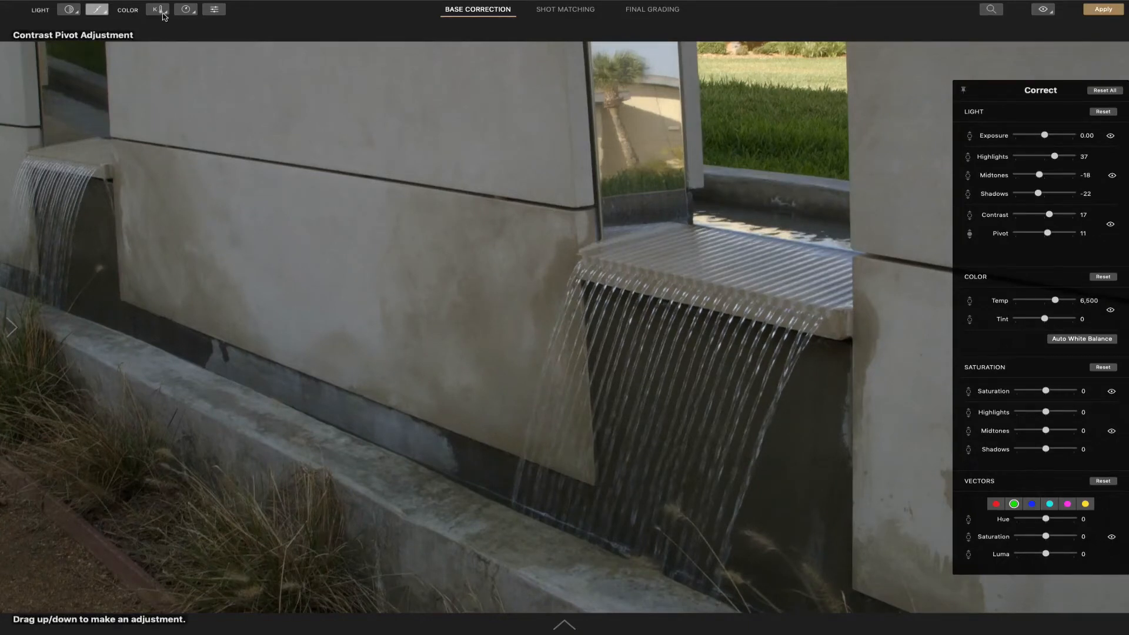
# Finish the pivot adjustment at 11 and return the tool to Contrast.
pyautogui.click(95, 9)
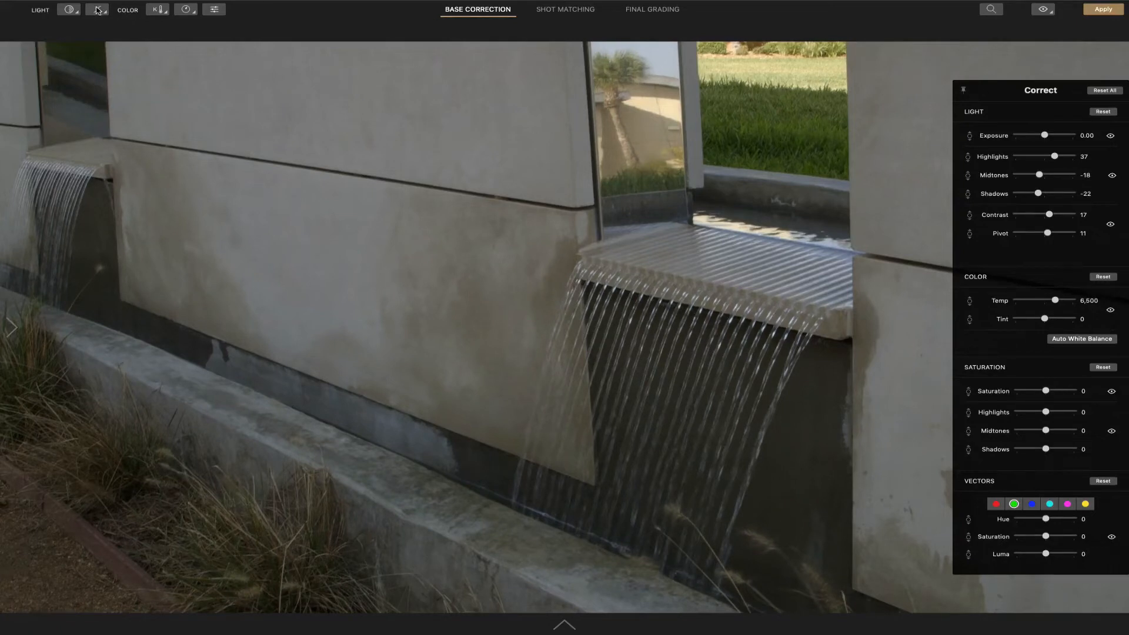
pyautogui.click(97, 10)
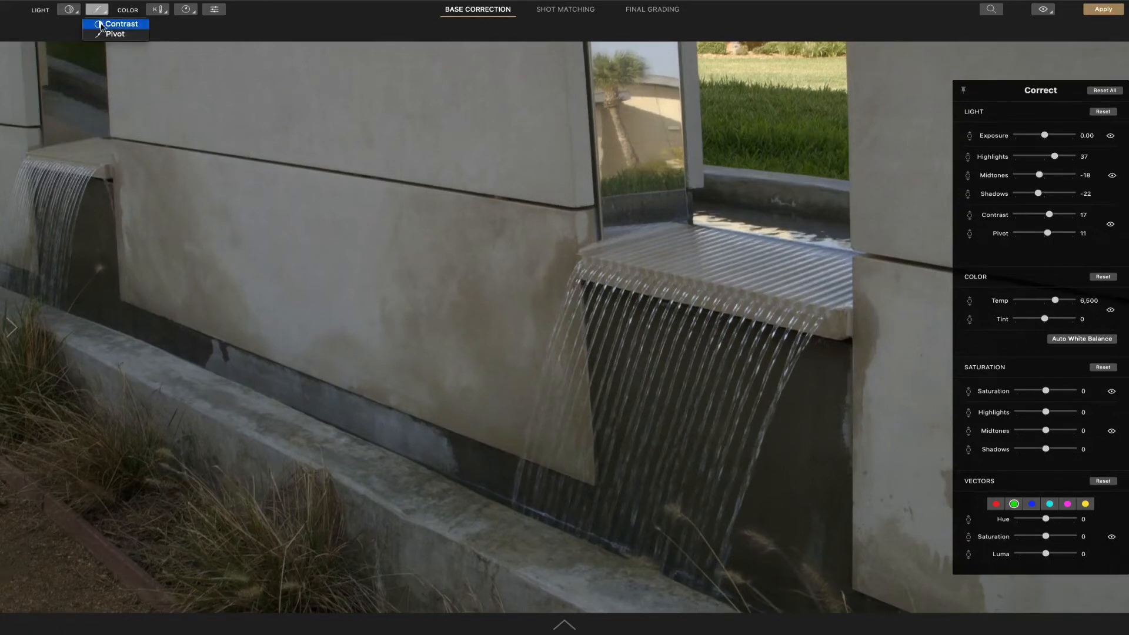
pyautogui.click(121, 23)
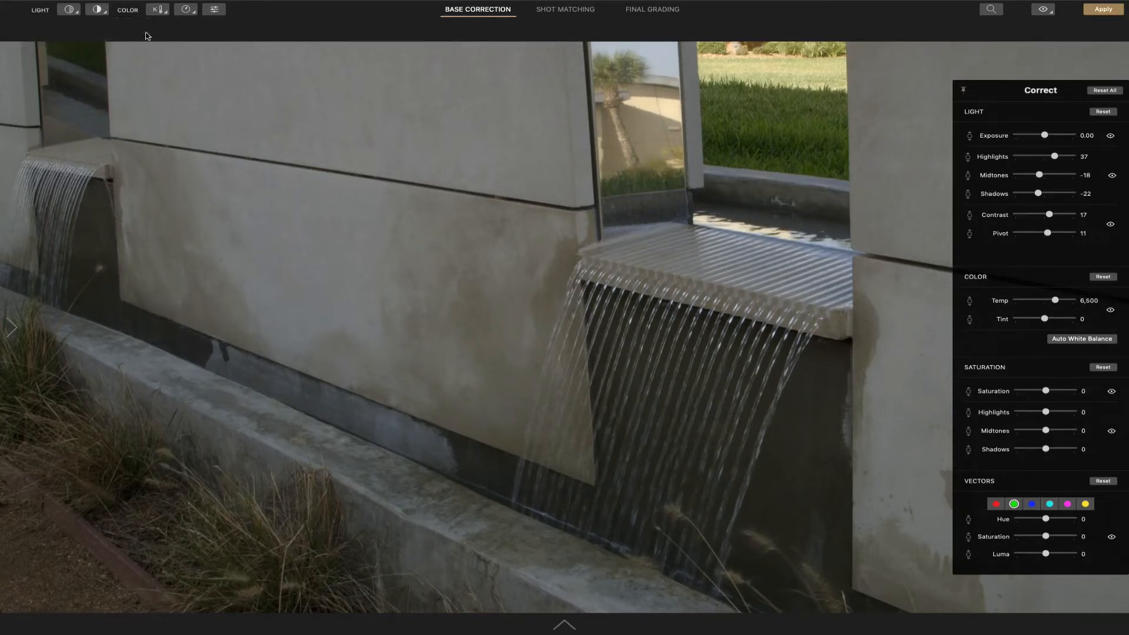
pyautogui.moveTo(156, 8)
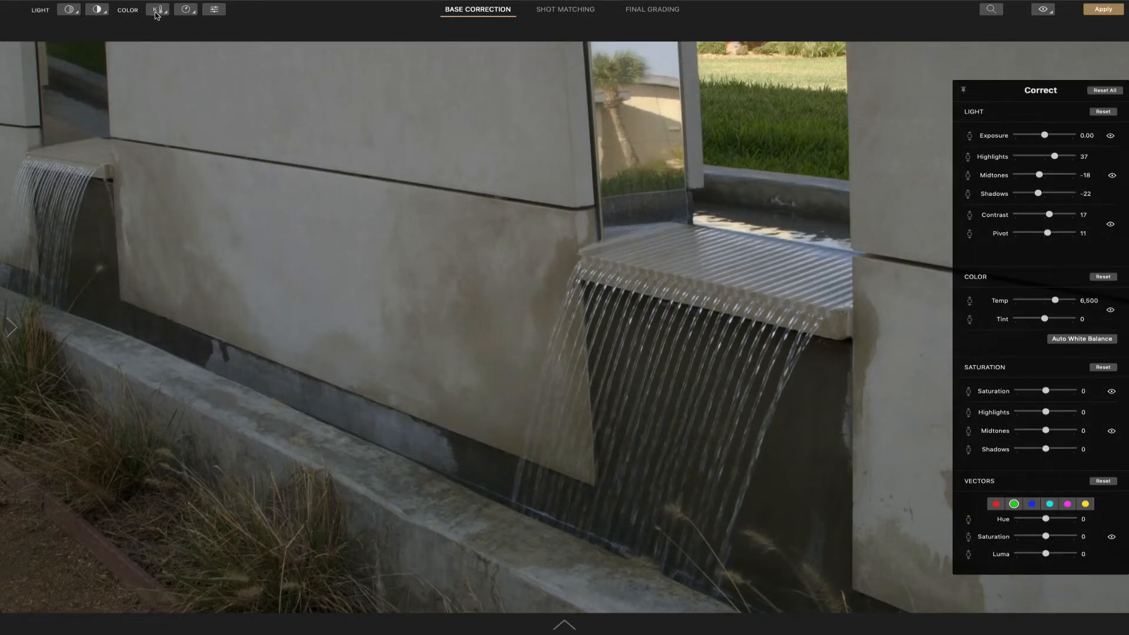
# Try an overall saturation adjustment, reset Saturation to 0, and show the saturation mode options.
pyautogui.click(185, 8)
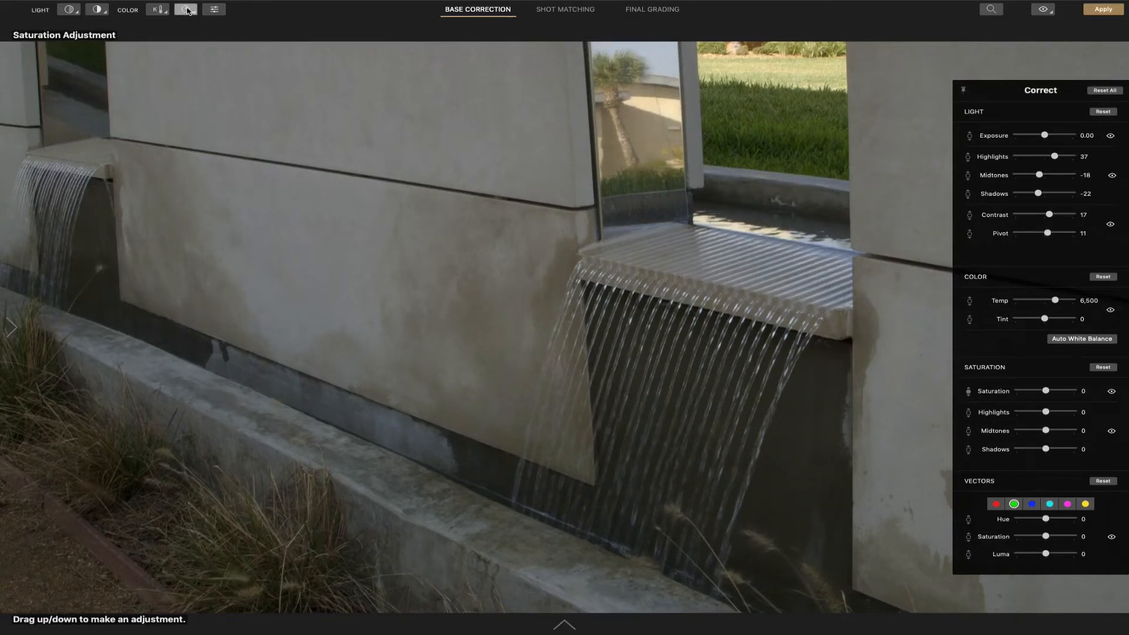
pyautogui.click(186, 8)
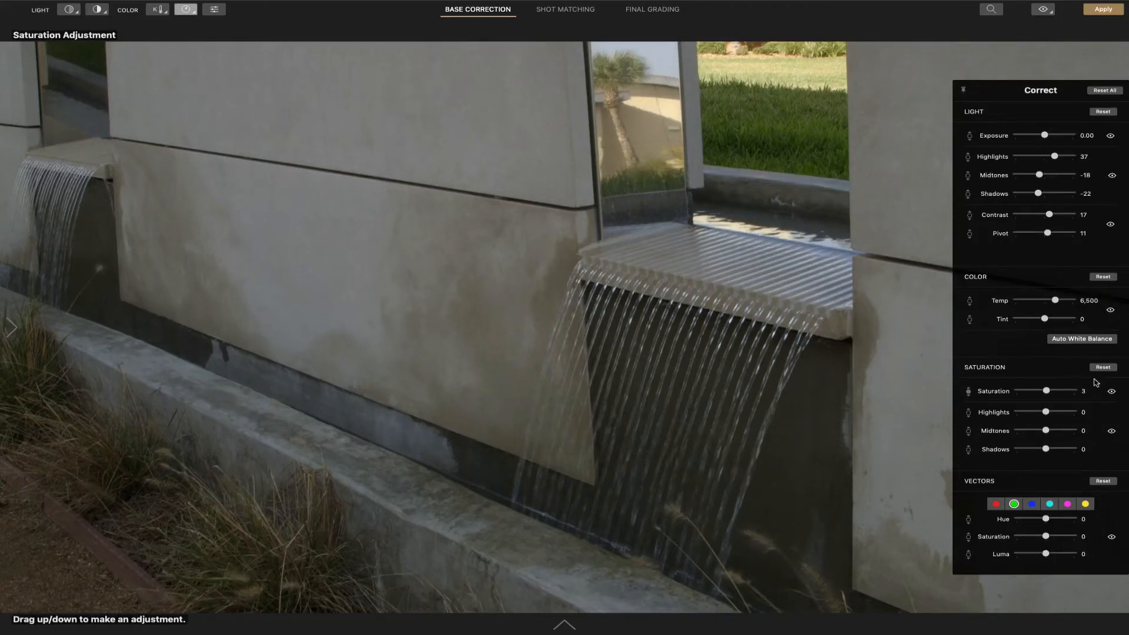
pyautogui.click(1102, 367)
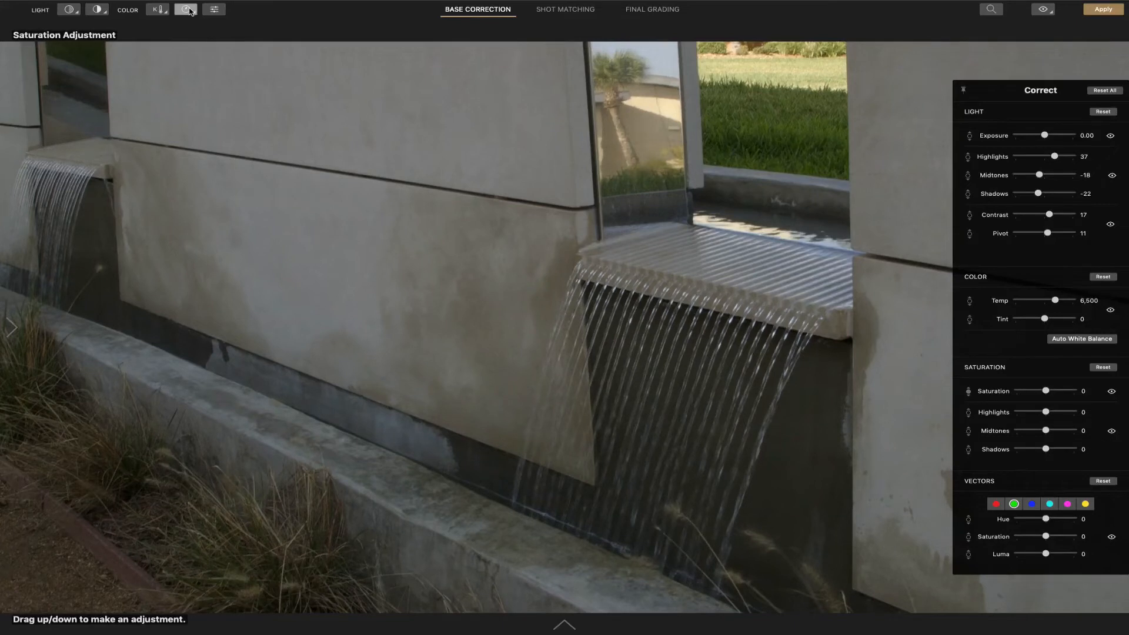
pyautogui.click(184, 9)
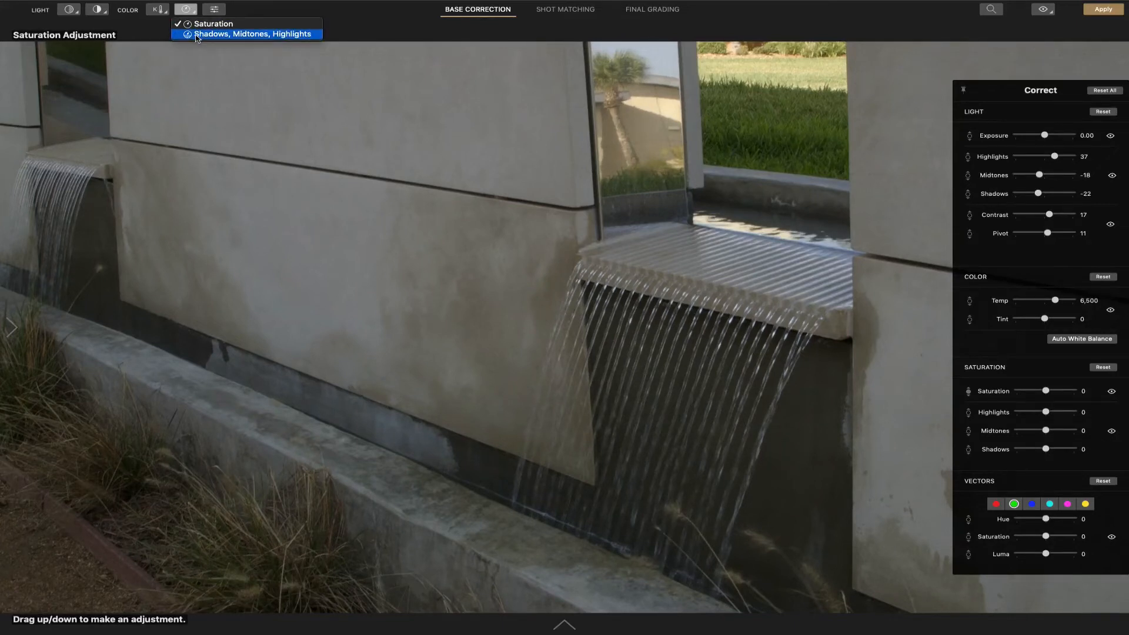
# Switch saturation to Shadows, Midtones, Highlights mode for the midtone boost.
pyautogui.click(252, 34)
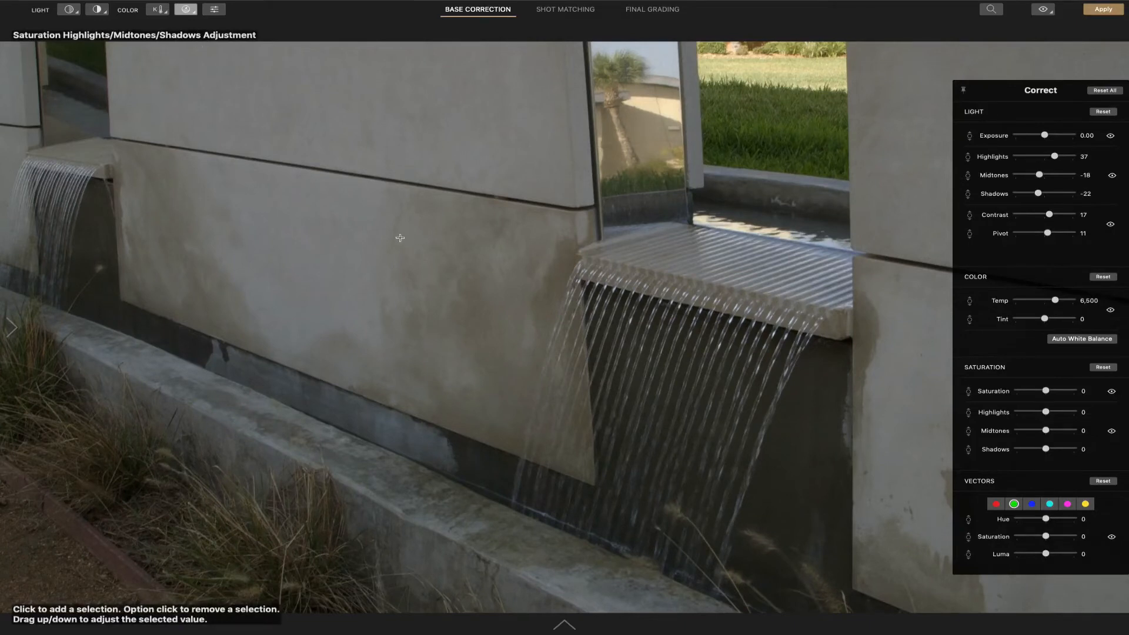
pyautogui.moveTo(469, 339)
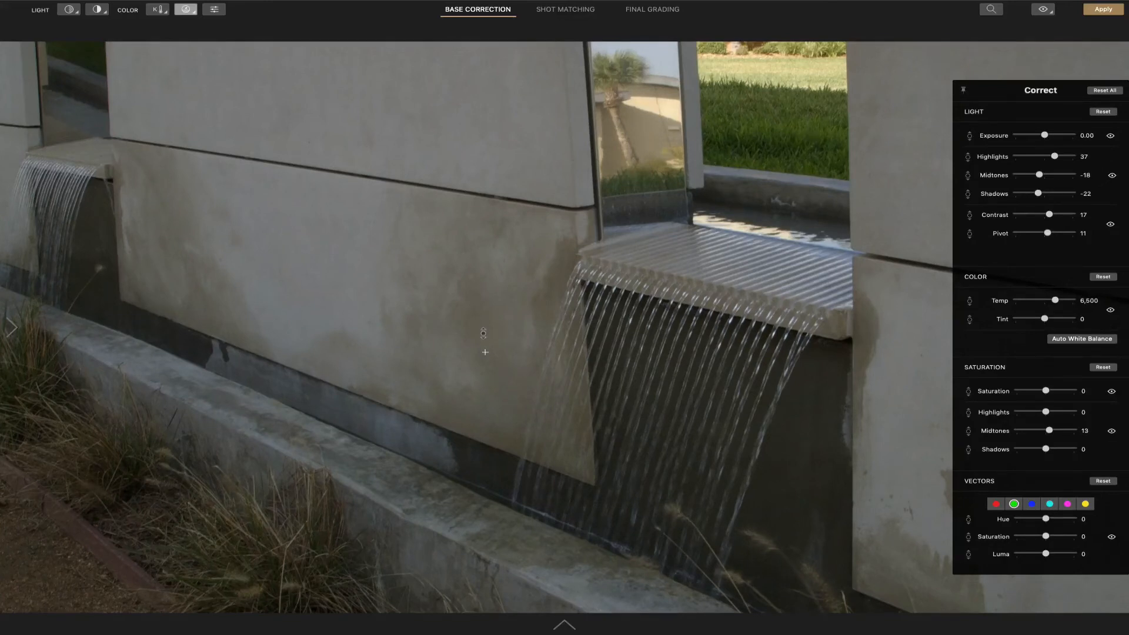
pyautogui.moveTo(932, 417)
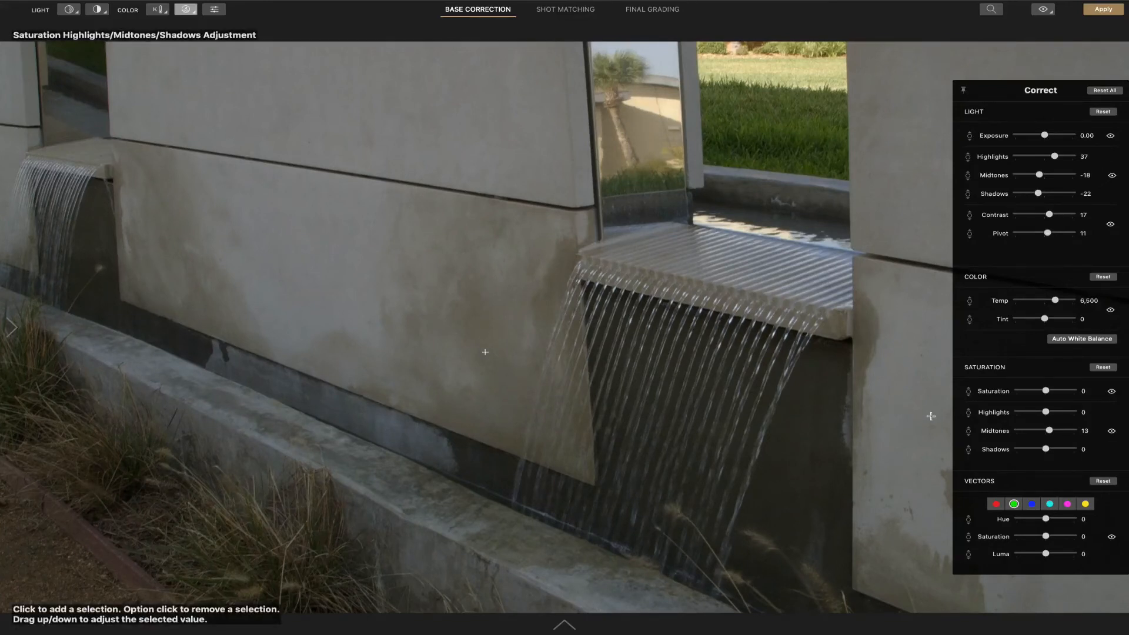
pyautogui.moveTo(1021, 442)
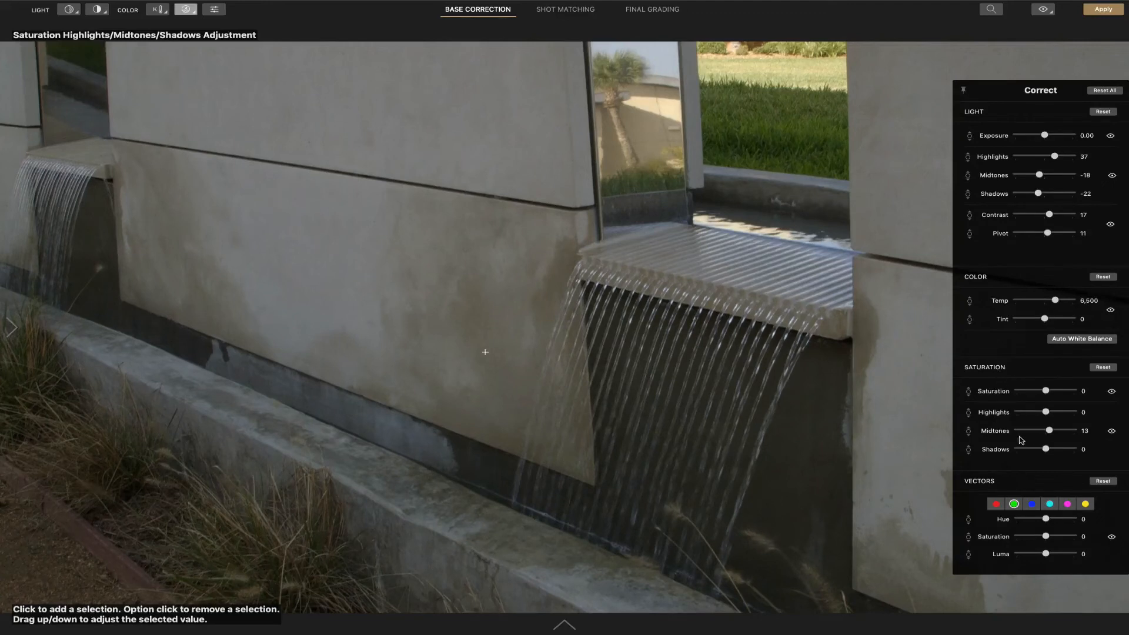
pyautogui.moveTo(969, 386)
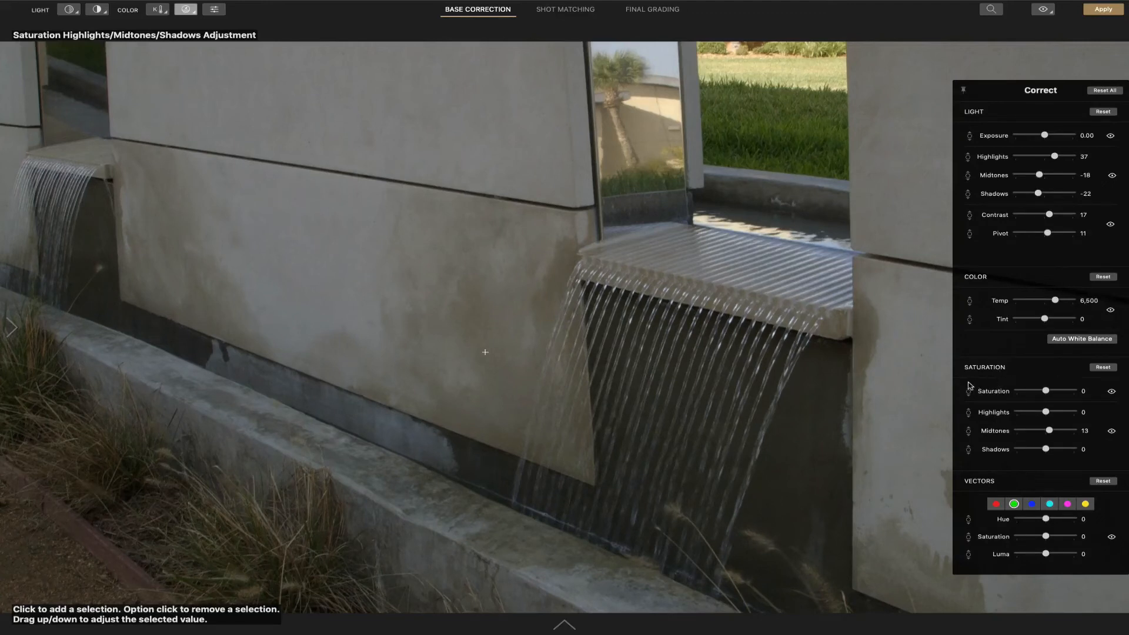
pyautogui.moveTo(973, 360)
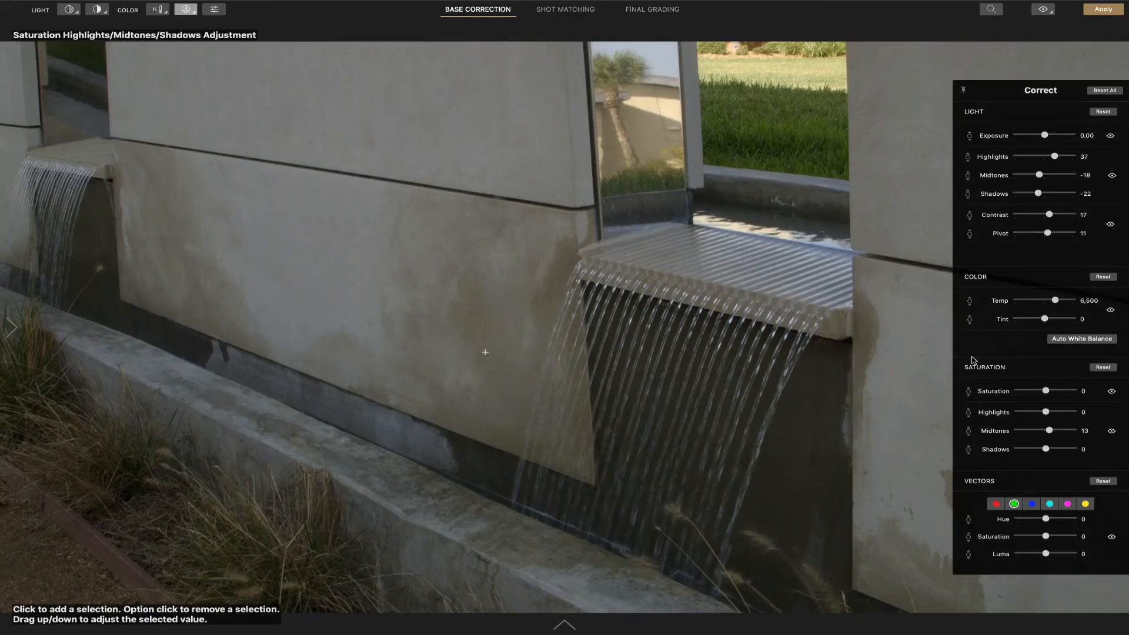
pyautogui.moveTo(993, 94)
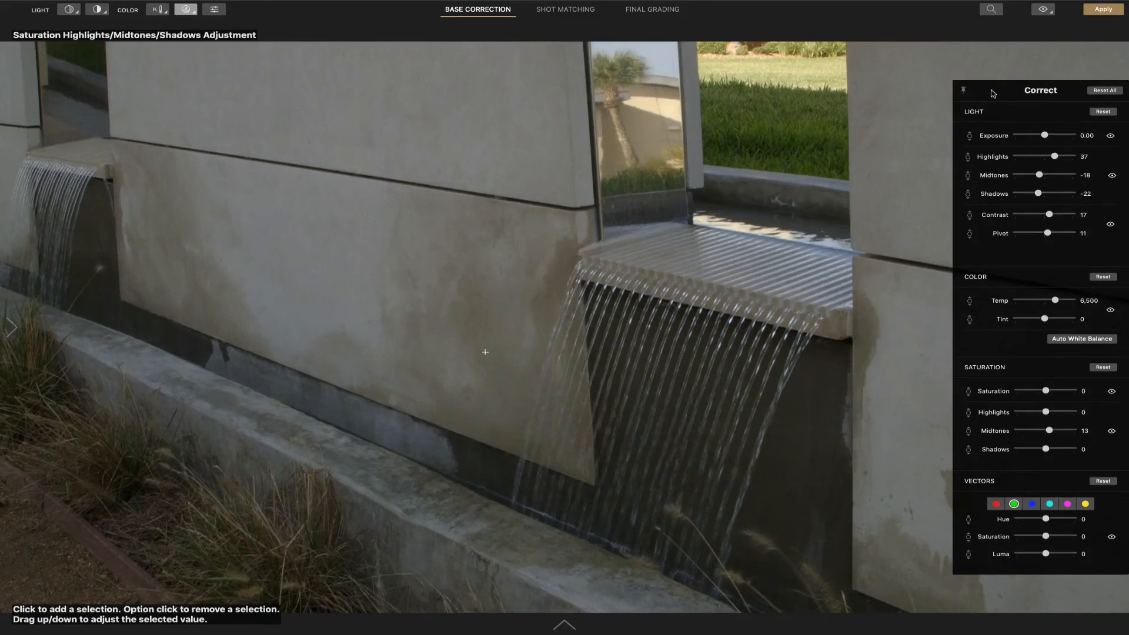
pyautogui.moveTo(964, 89)
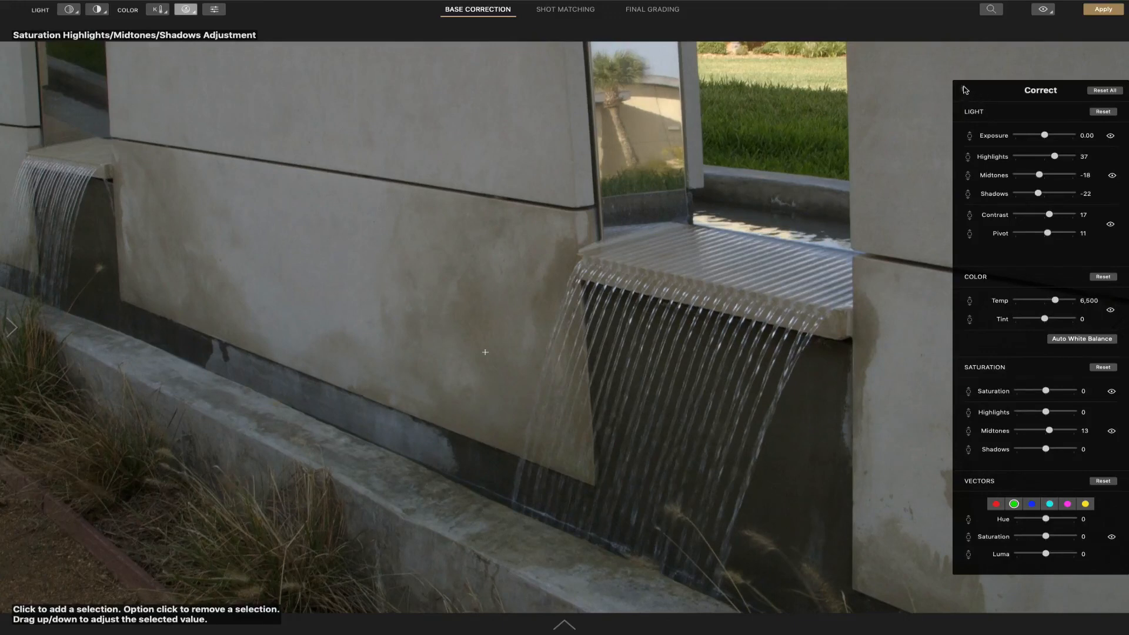